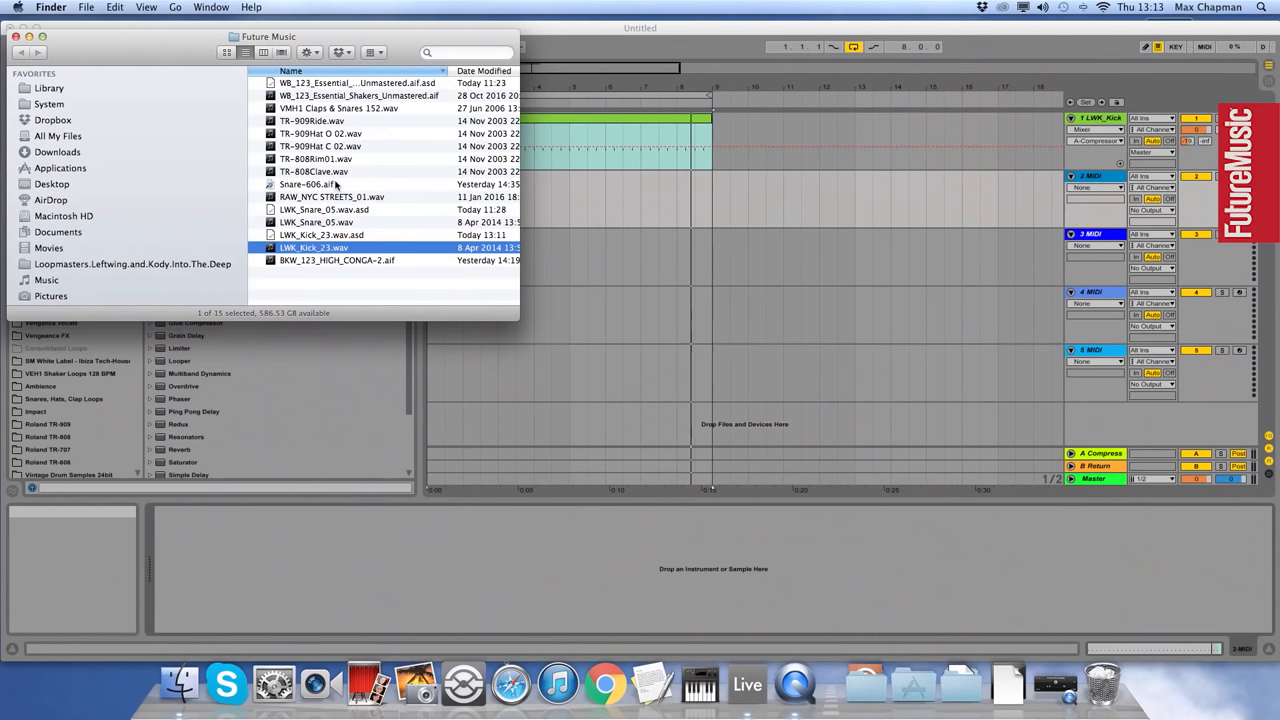
- Drag 'VMH1 Claps & Snares 152.wav' from the Future Music folder onto Live's second track
drag(338, 121, 620, 571)
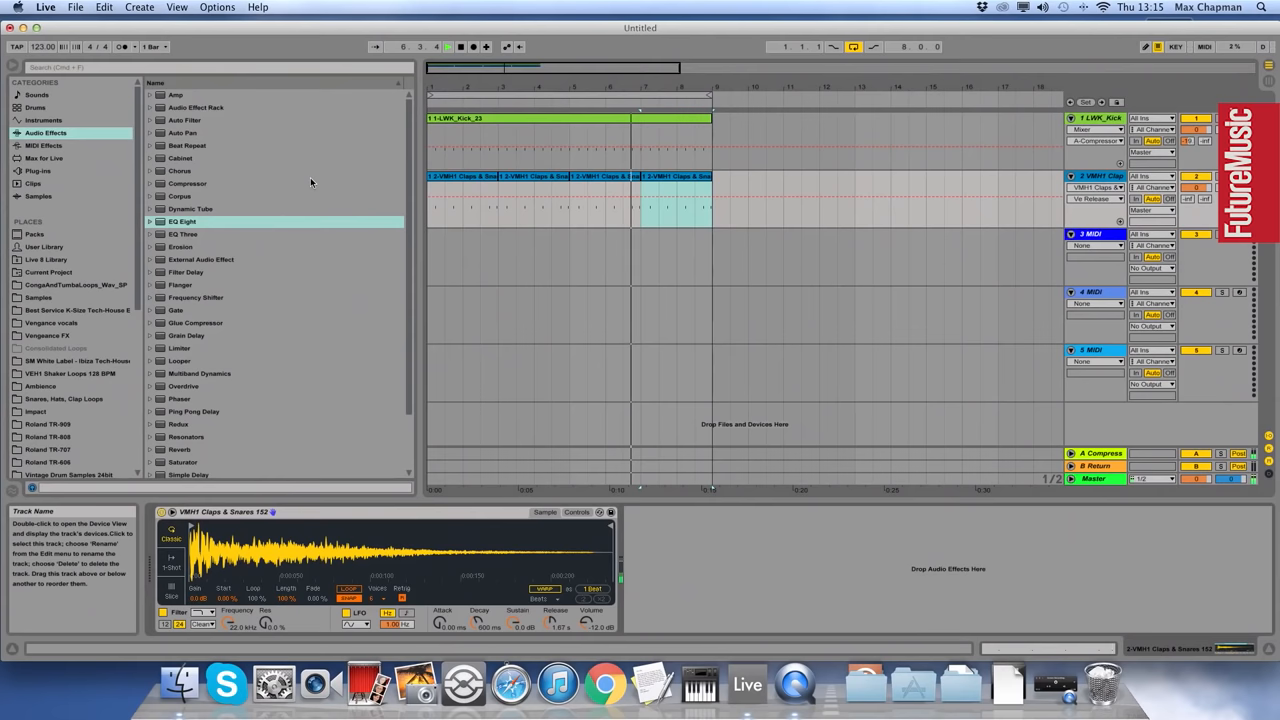
- Add EQ Eight to the clap track and lower its low-cut from 1 kHz to about 590 Hz
double_click(182, 221)
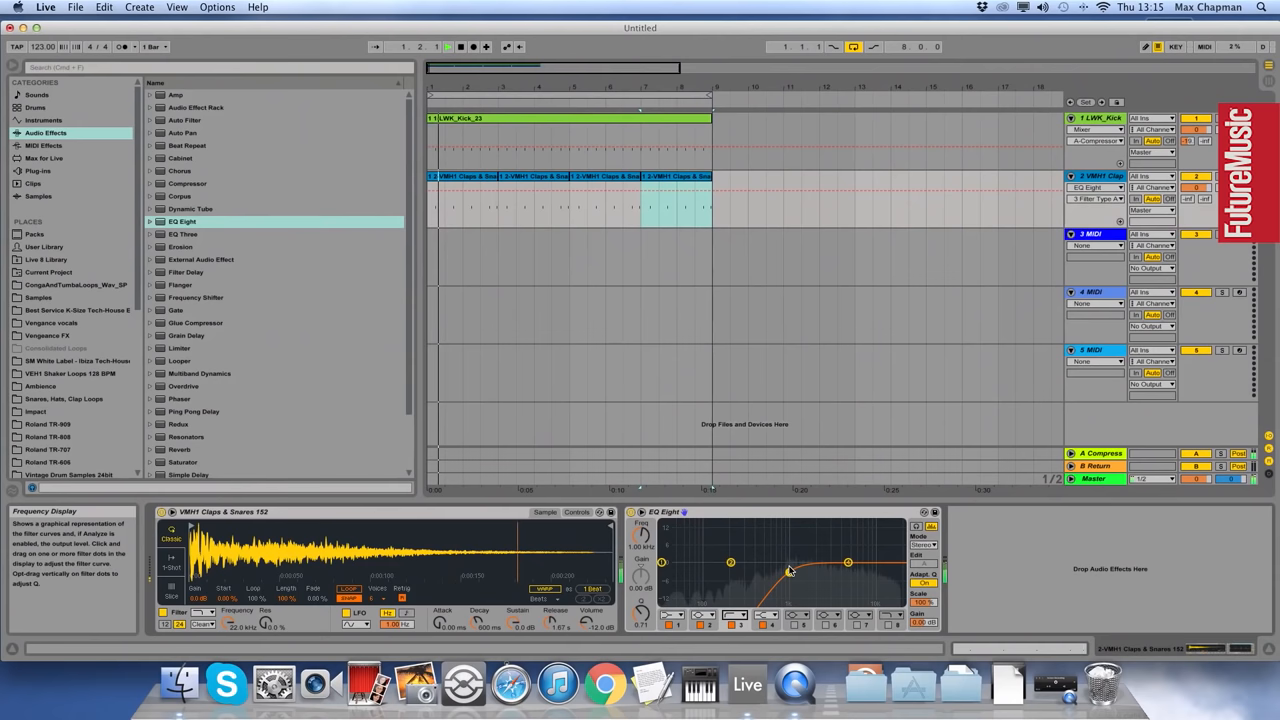
drag(789, 565, 769, 573)
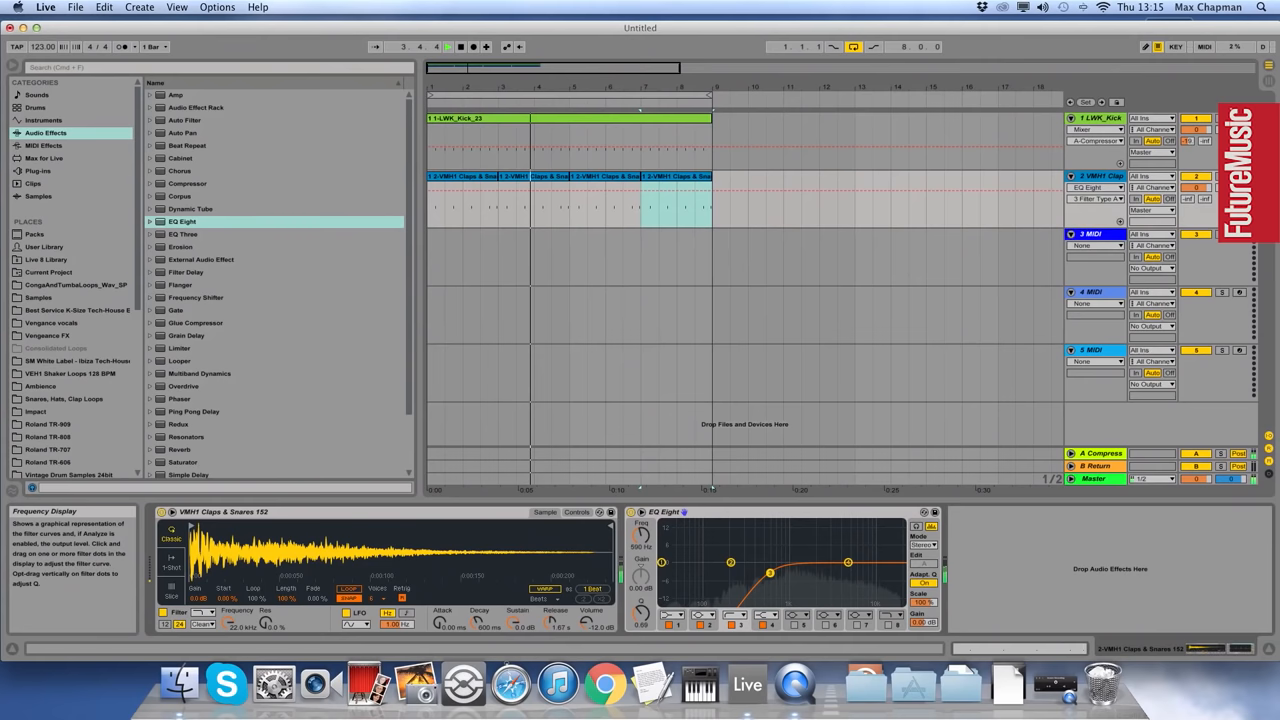